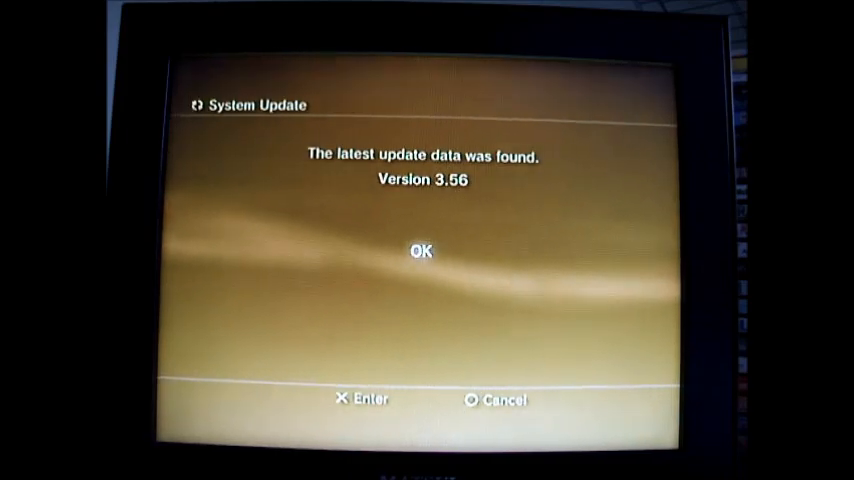
Step: Dismiss the update 3.56 notice and go to Internet Connection Settings under Network Settings
click(496, 400)
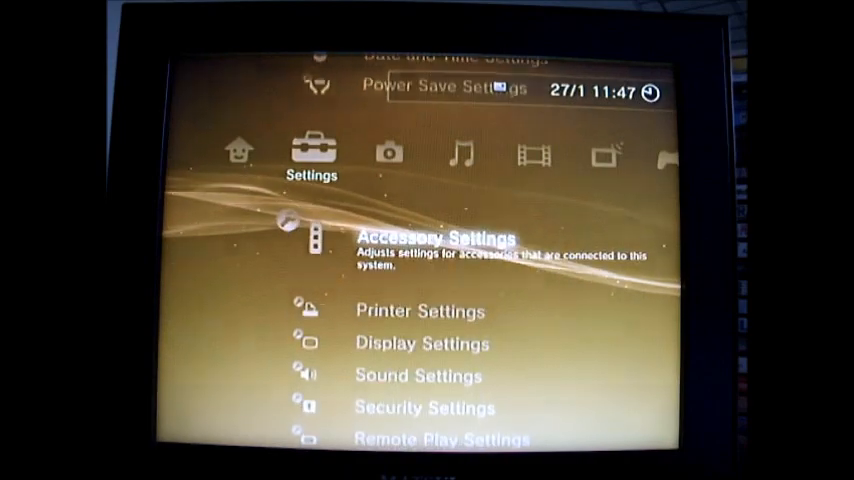
scroll(down, 3)
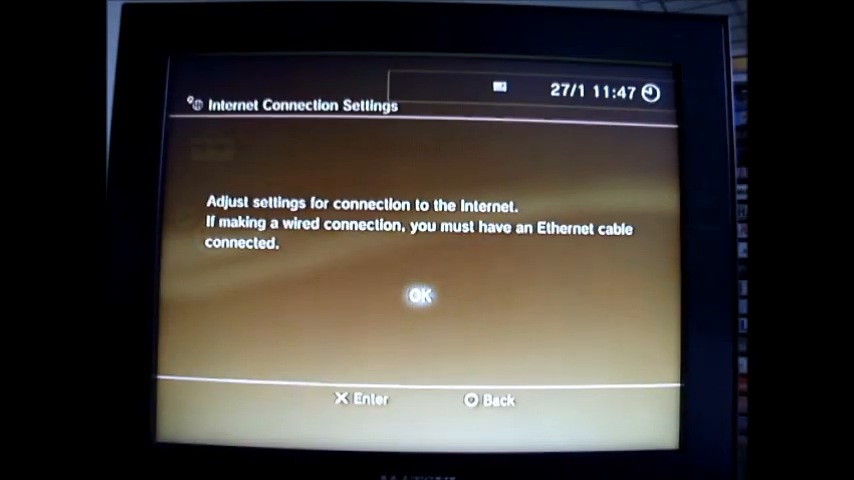
Step: Choose the Custom setup method and scan for nearby wireless networks under WLAN Settings
click(420, 296)
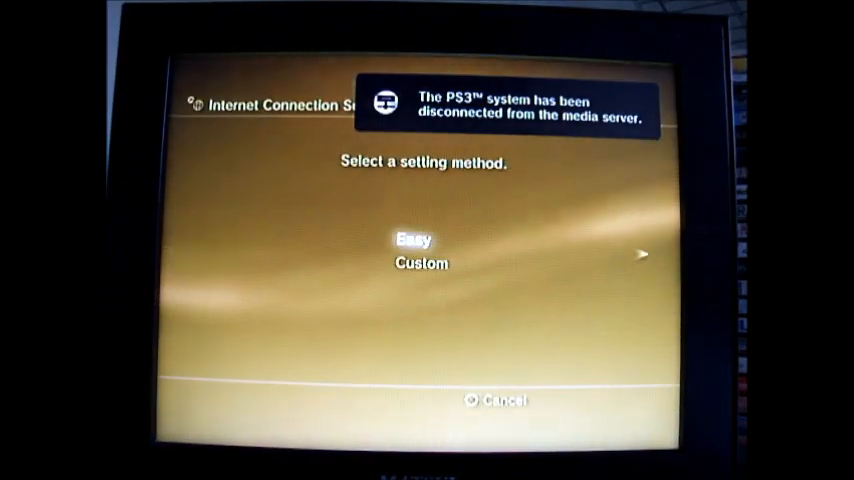
key(down)
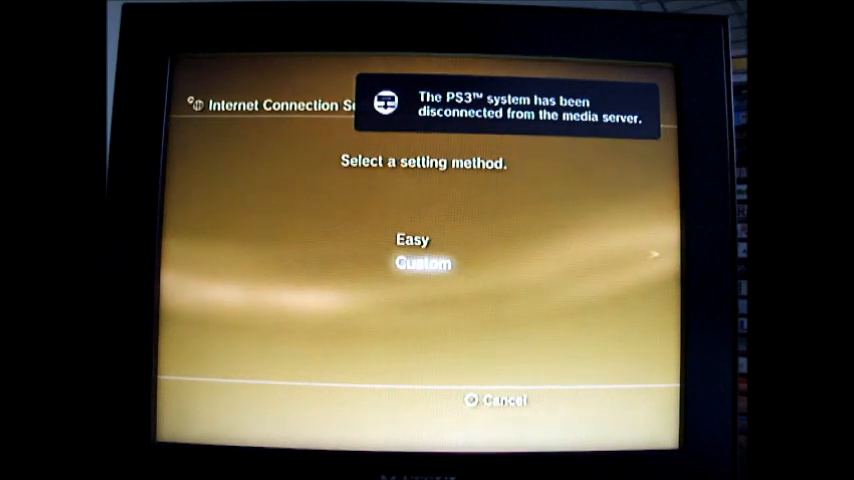
click(420, 264)
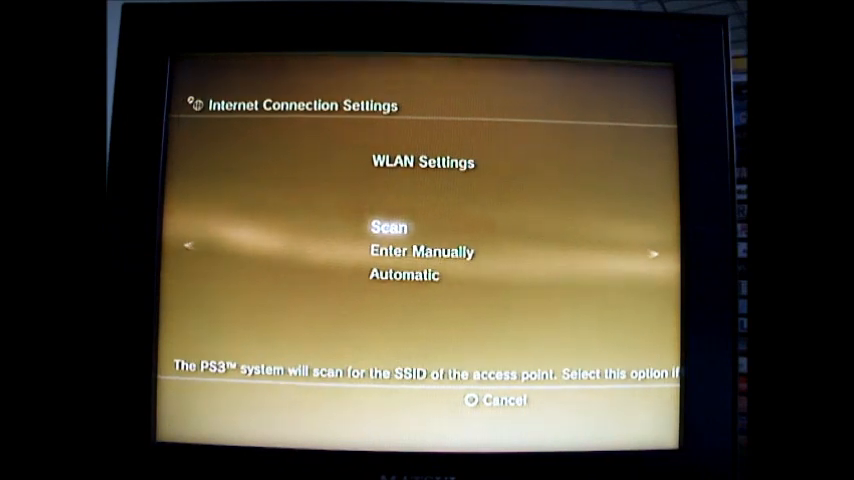
click(388, 228)
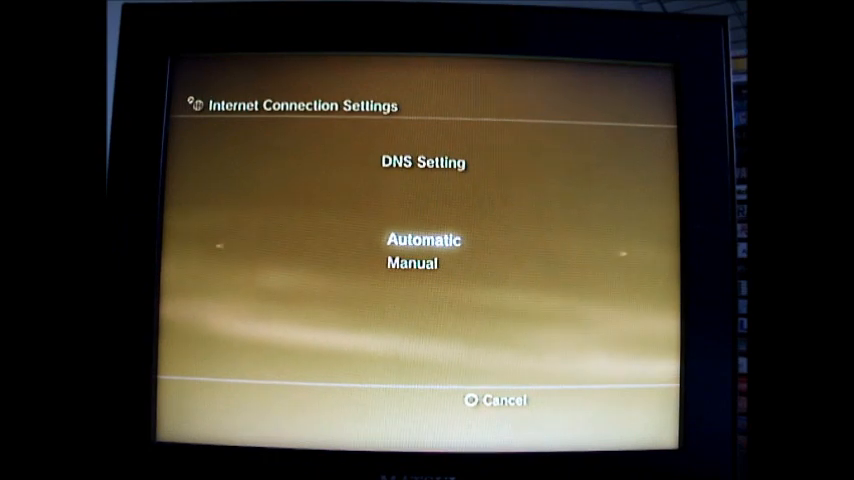
Step: Switch DNS Setting to Manual so Primary and Secondary DNS can be entered
key(down)
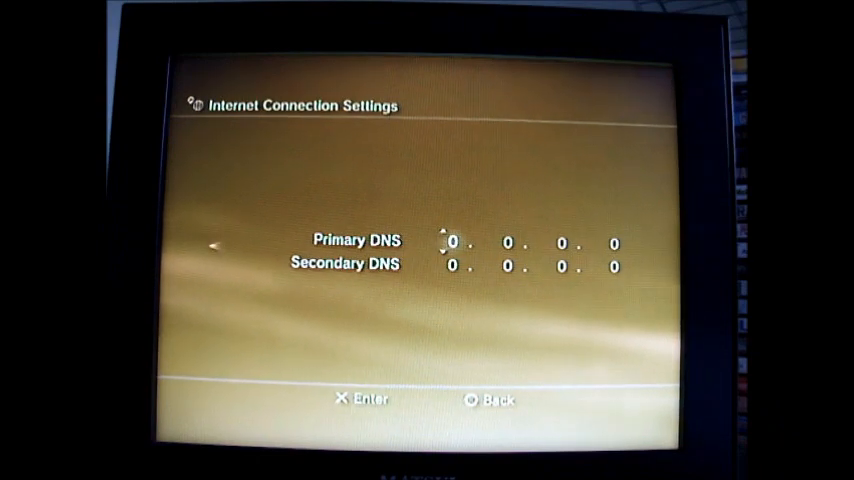
Step: Enter the primary DNS address beginning 67.202 octet by octet with the D-pad
key(up)
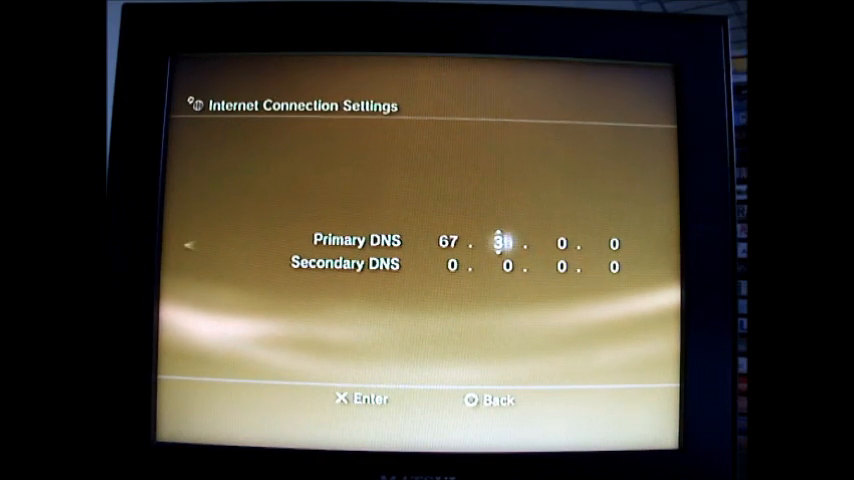
key(up)
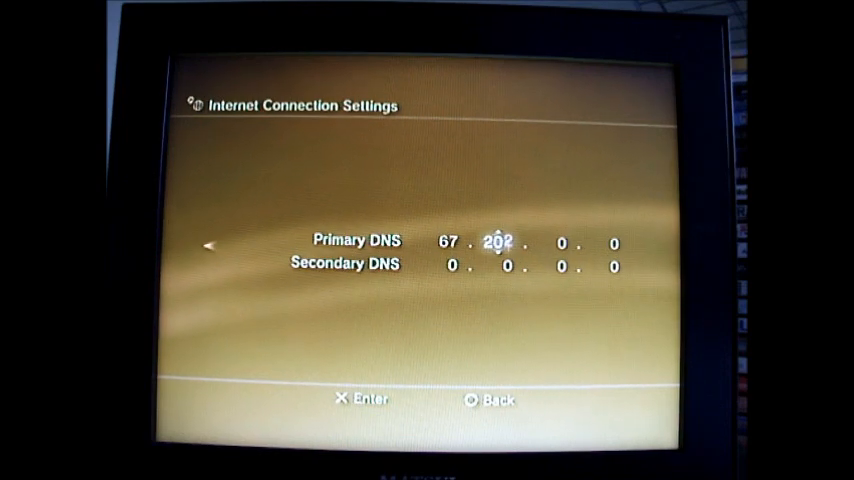
key(right)
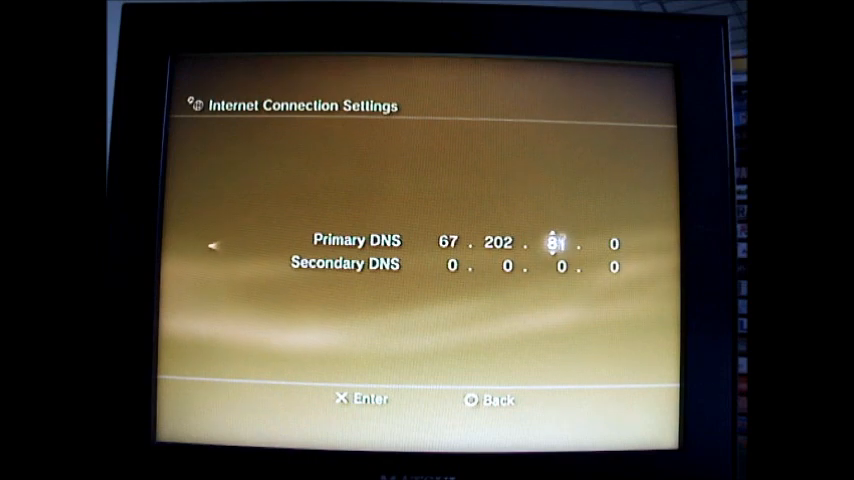
key(Right)
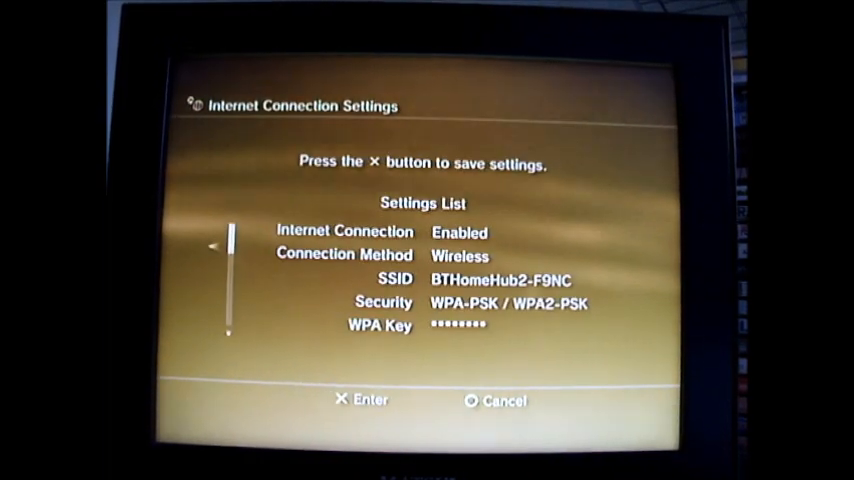
Step: Review the Settings List and save the WPA-PSK/WPA2-PSK wireless connection
scroll(down, 3)
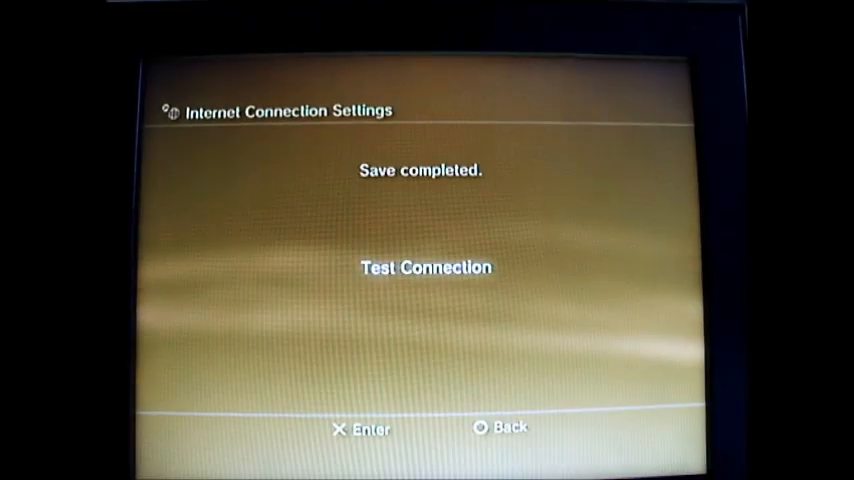
click(424, 268)
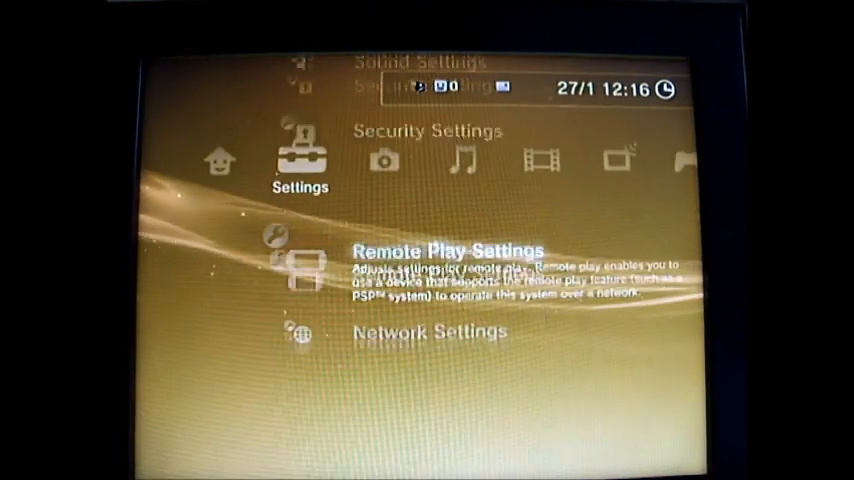
Step: Start System Update from Settings to check online for new system software
scroll(down, 3)
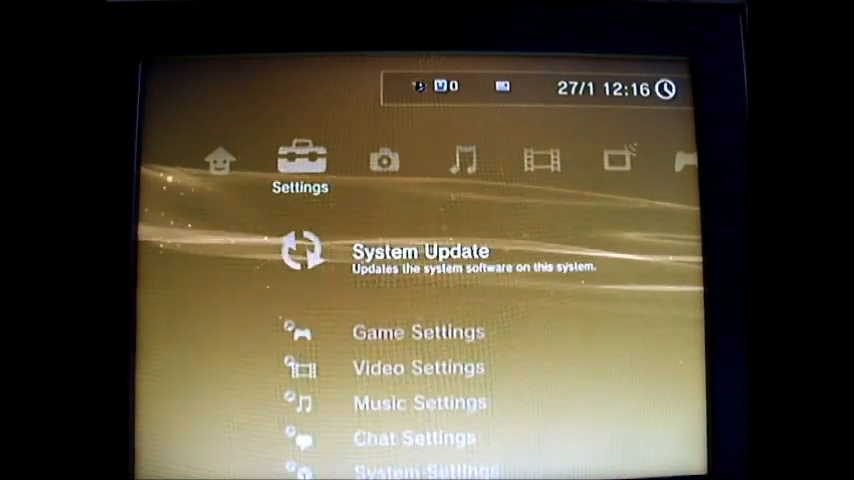
click(420, 250)
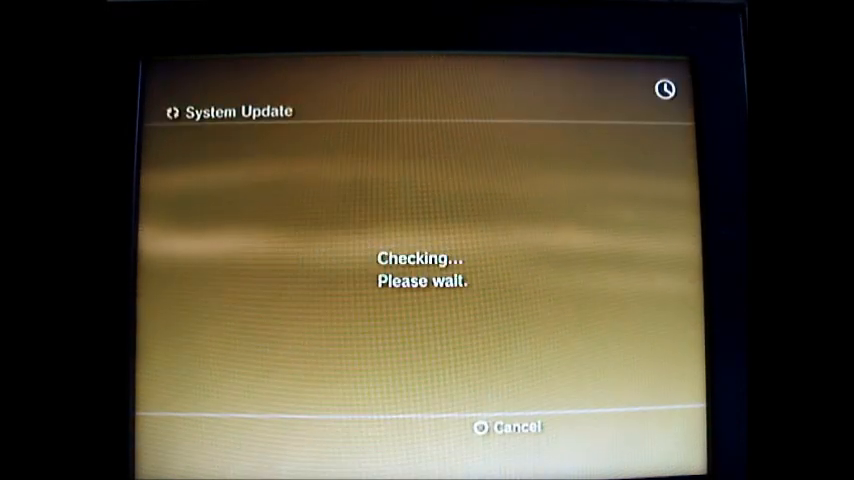